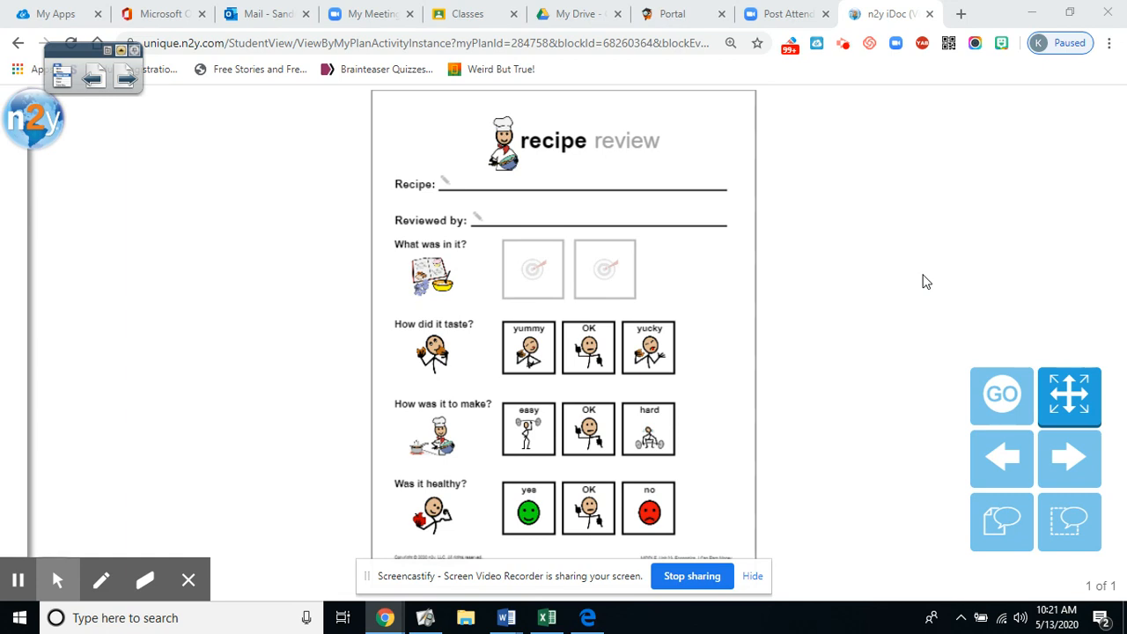
mouse_move(623, 157)
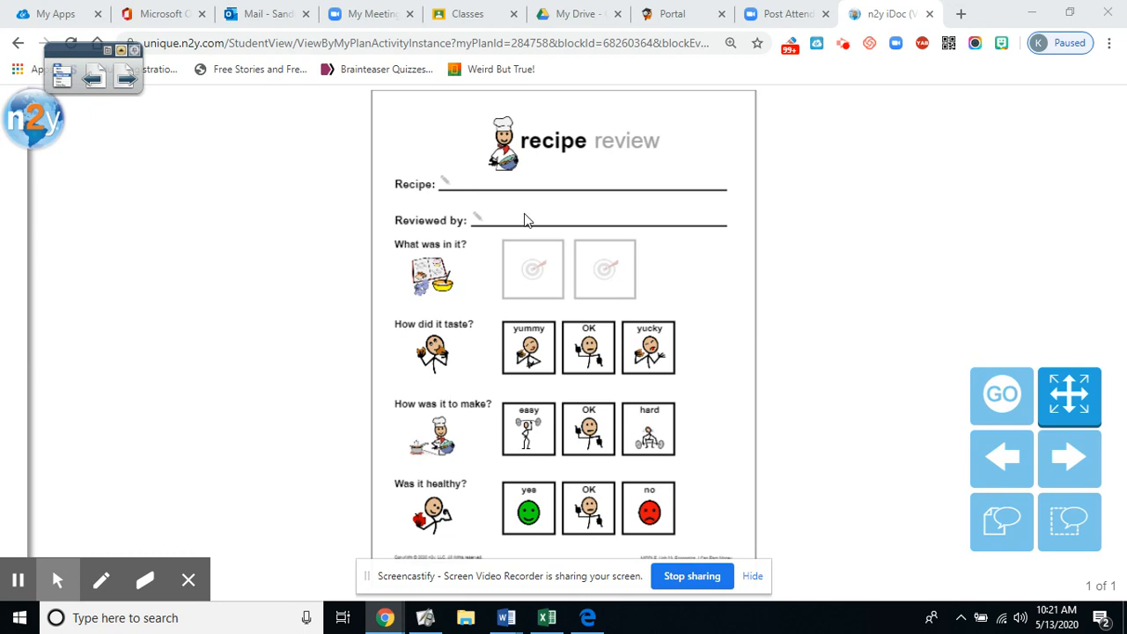
Add a text box on the Recipe line and type 'Chocolate Coins'.
click(581, 181)
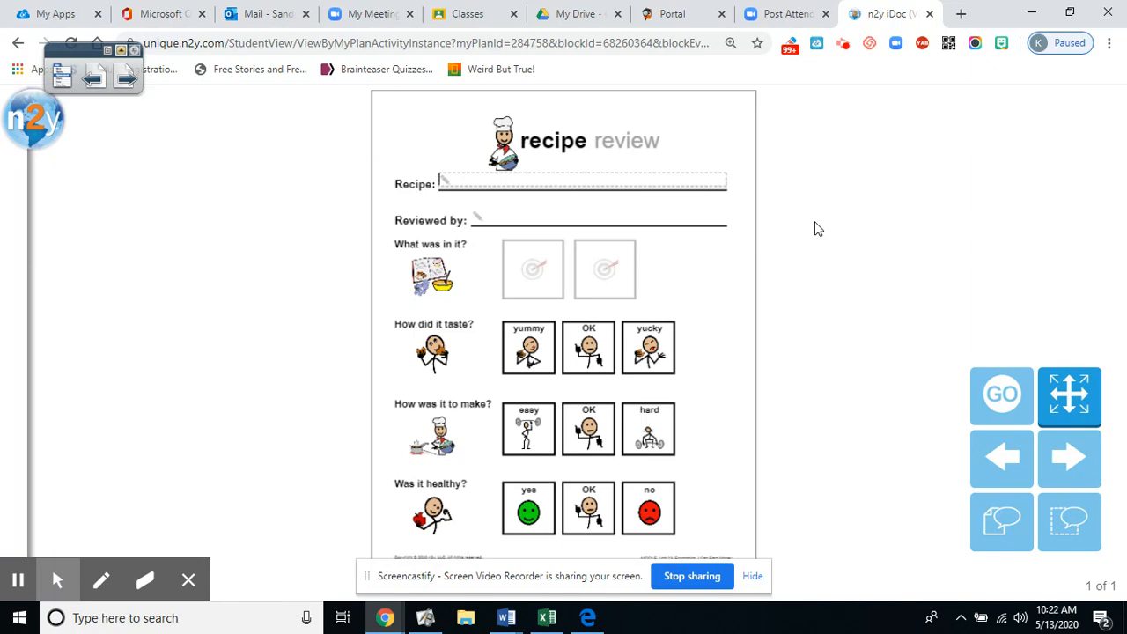
text(Chocolate C)
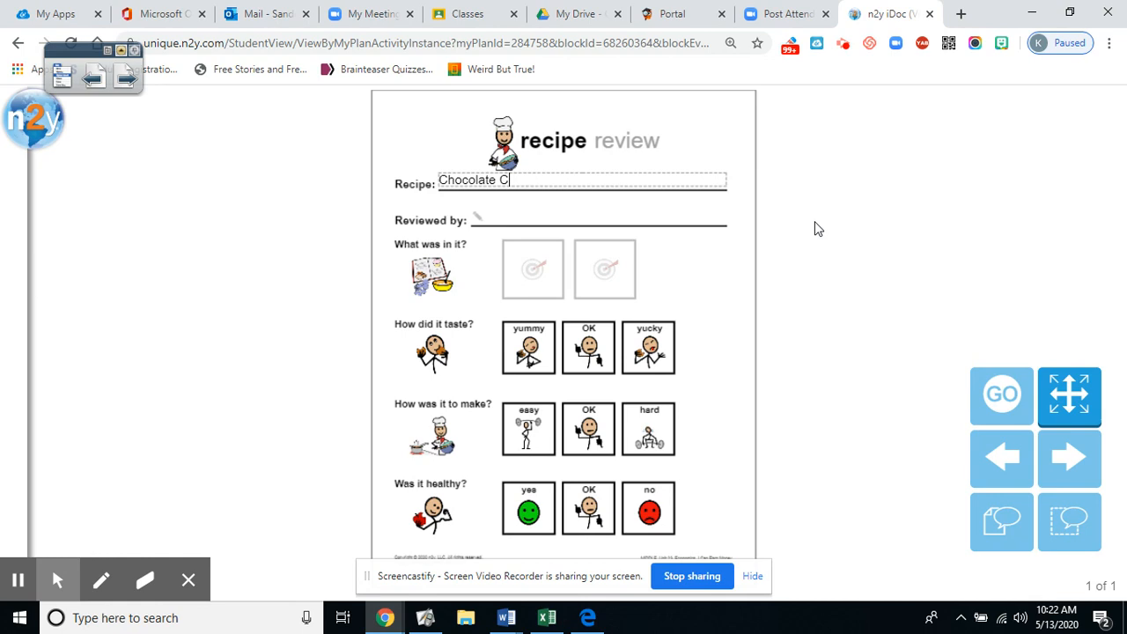
text(oins)
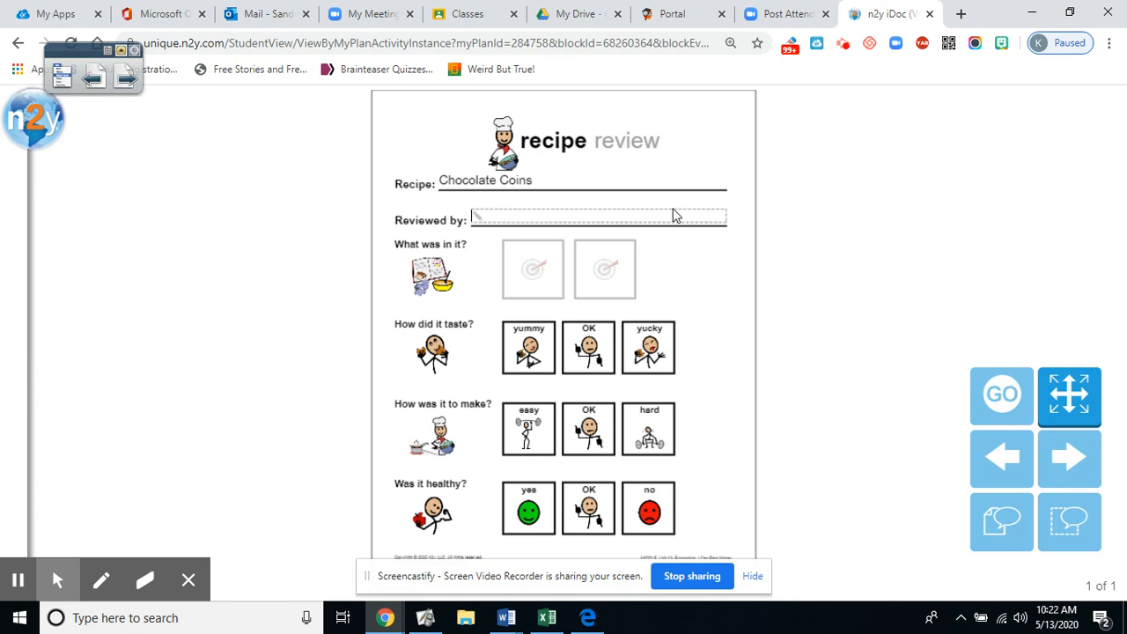
Type 'Mrs Sanders' as the reviewer's name on the Reviewed by line.
text(Mrs San)
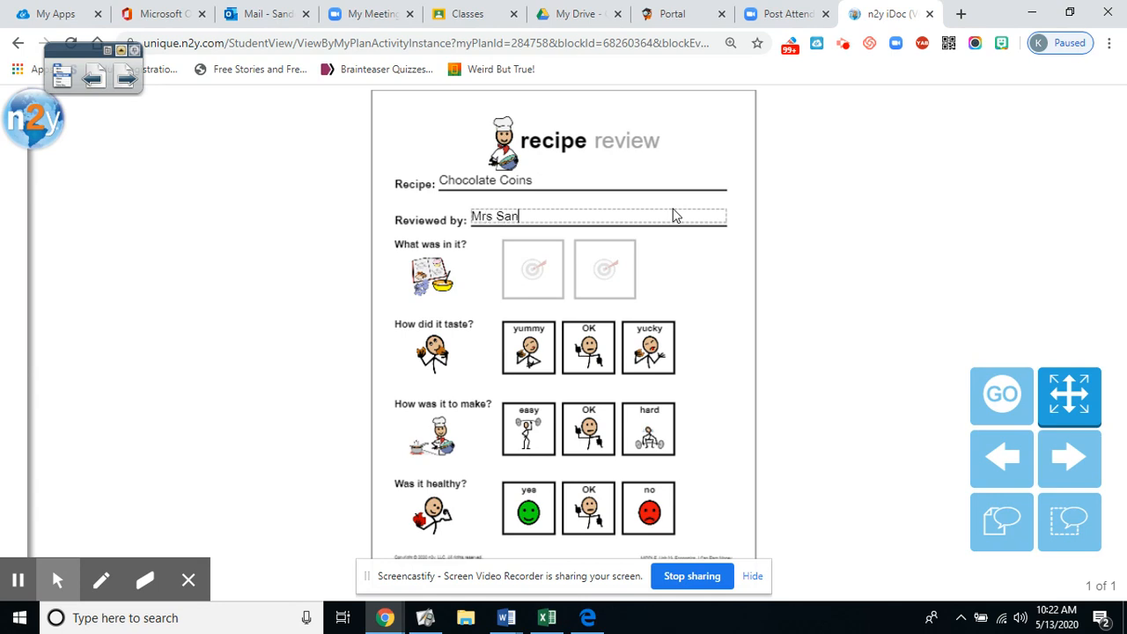
text(ders)
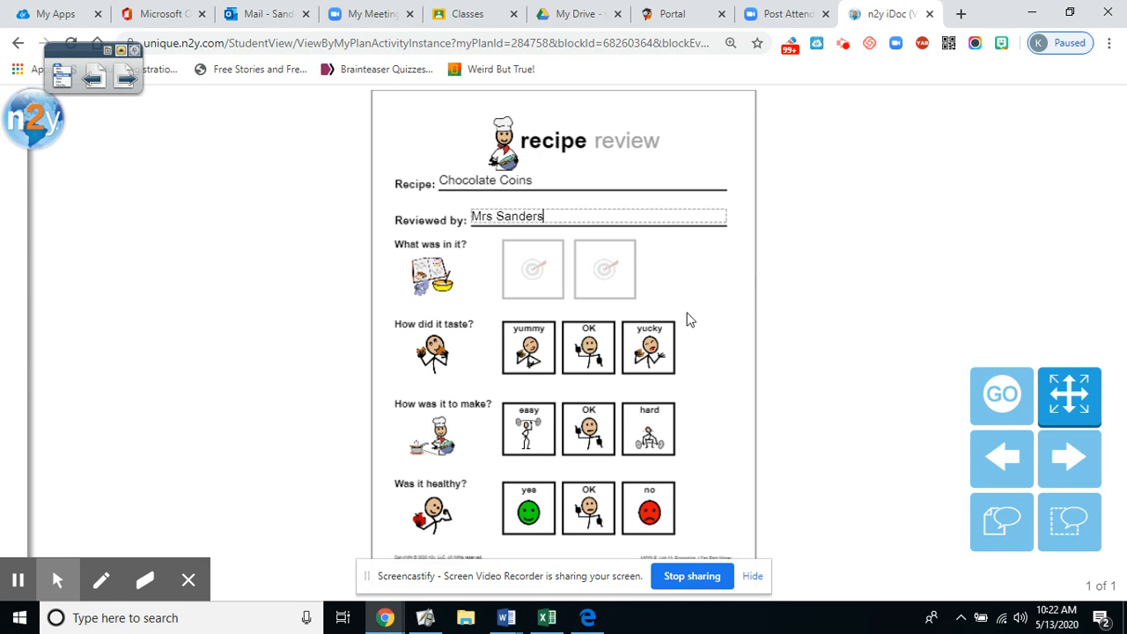
mouse_move(731, 275)
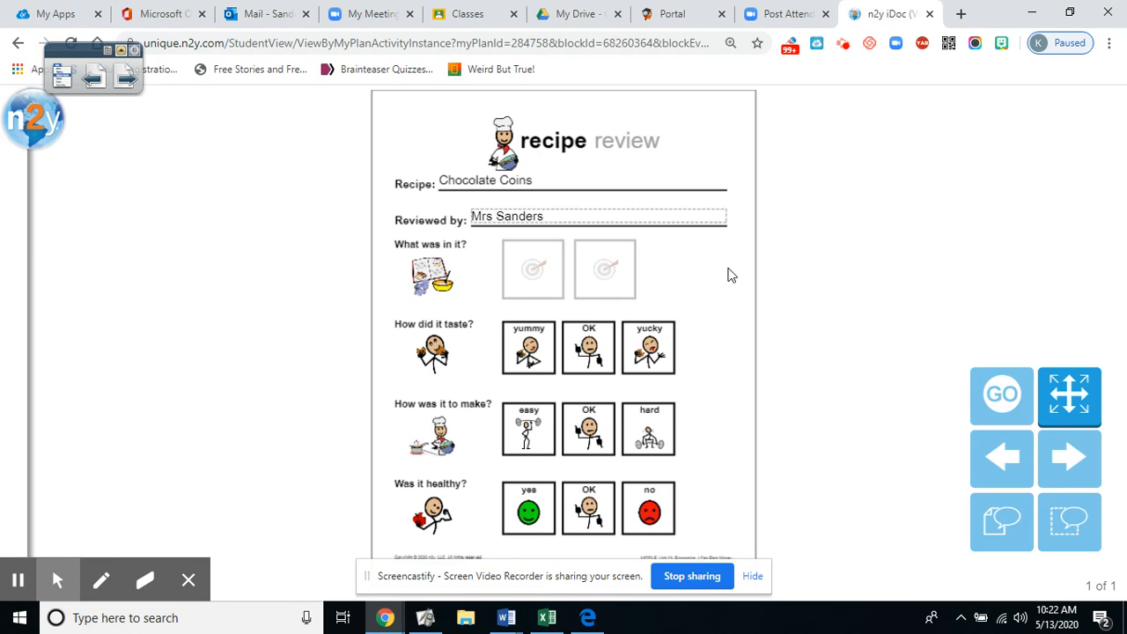
mouse_move(724, 275)
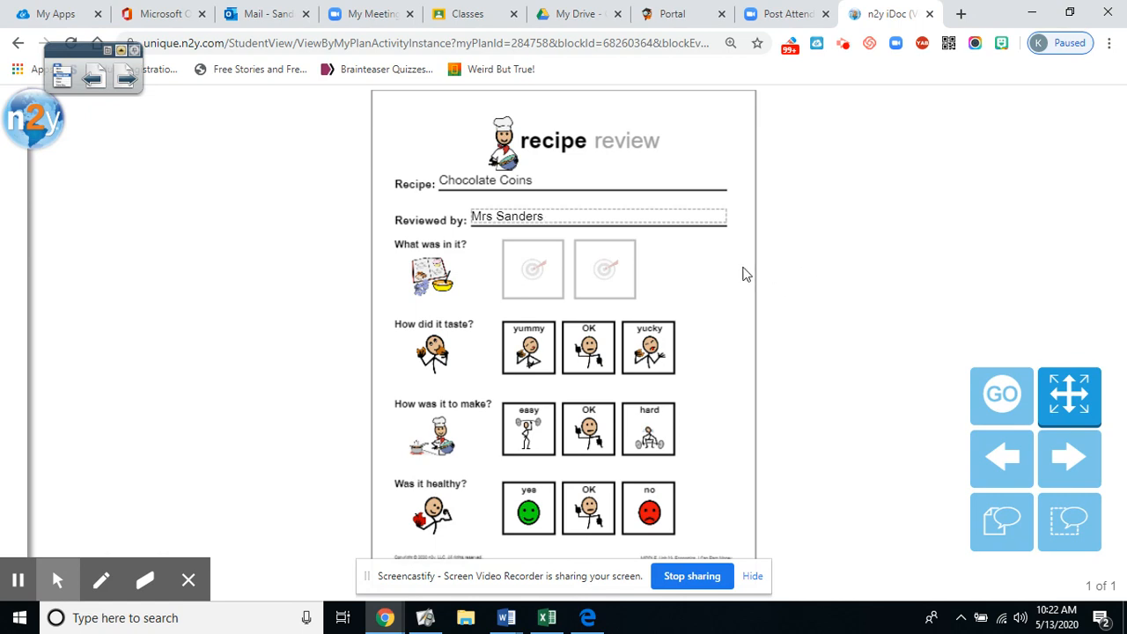
mouse_move(745, 294)
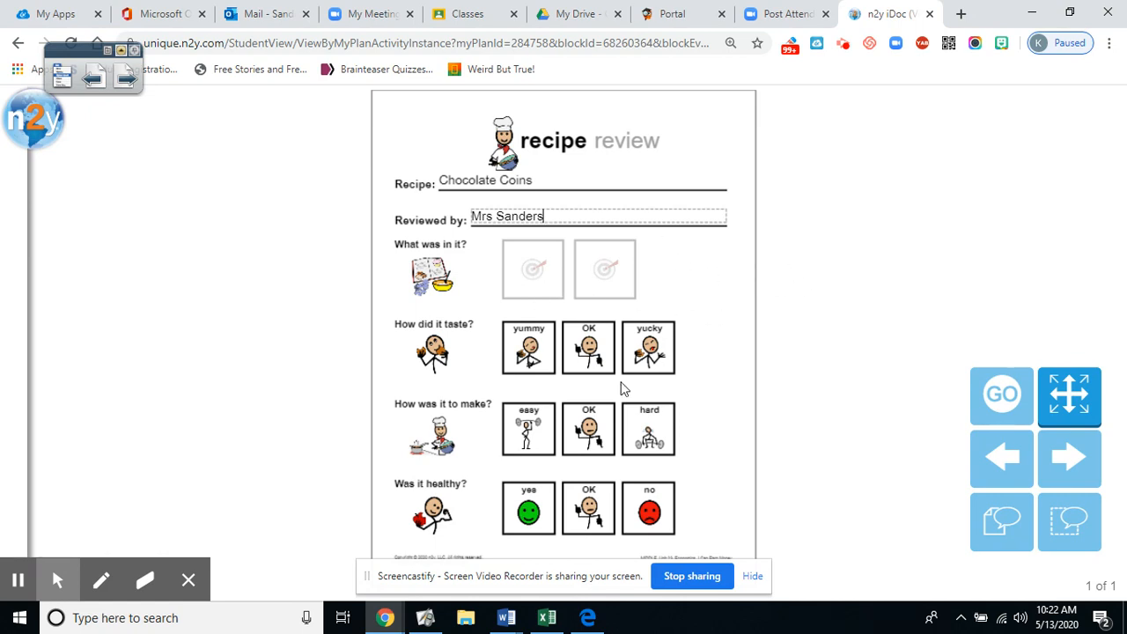
mouse_move(642, 254)
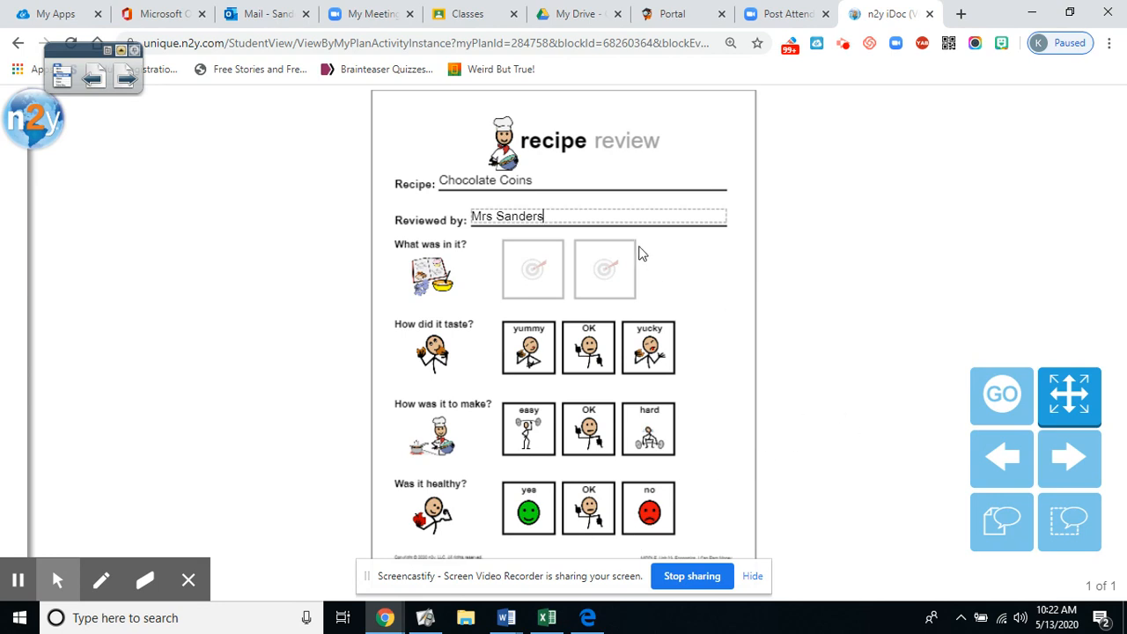
mouse_move(397, 256)
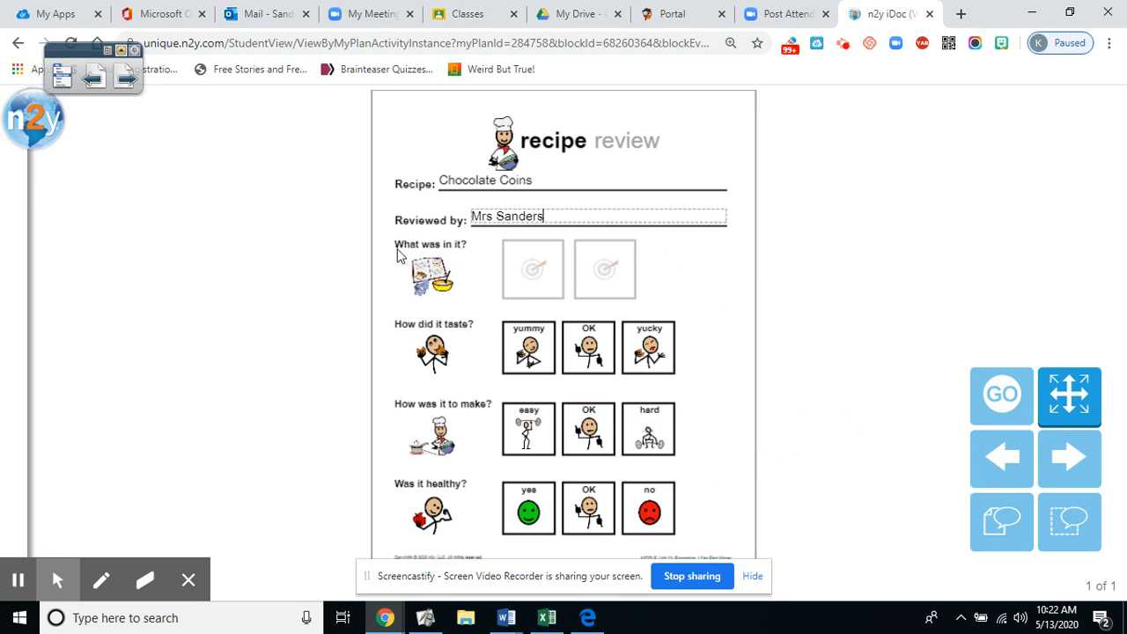
mouse_move(406, 257)
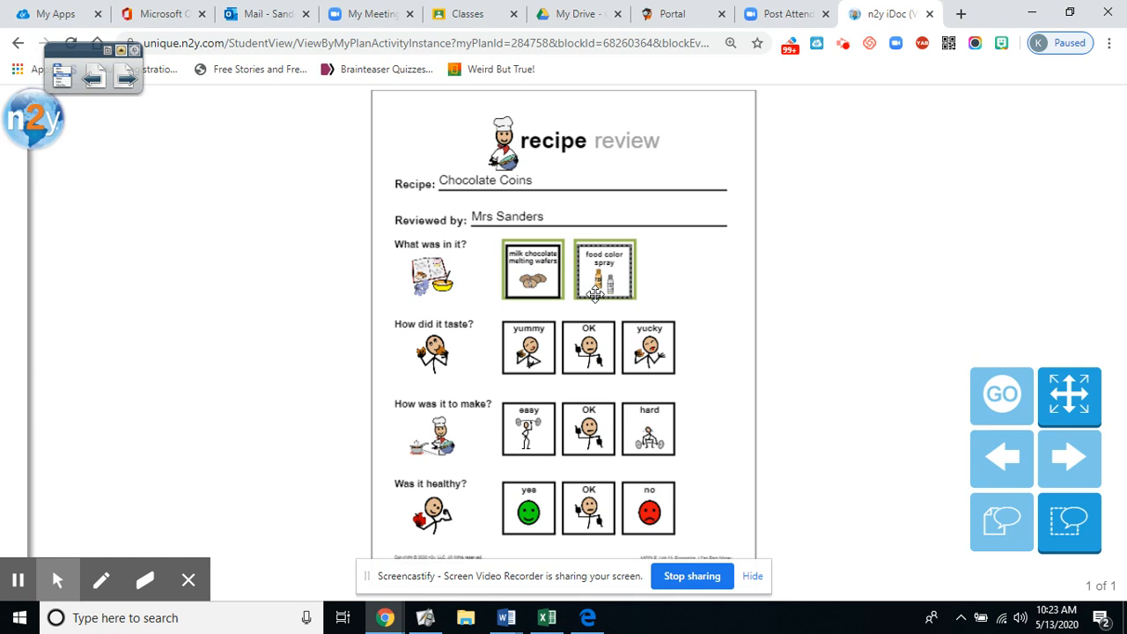
mouse_move(564, 328)
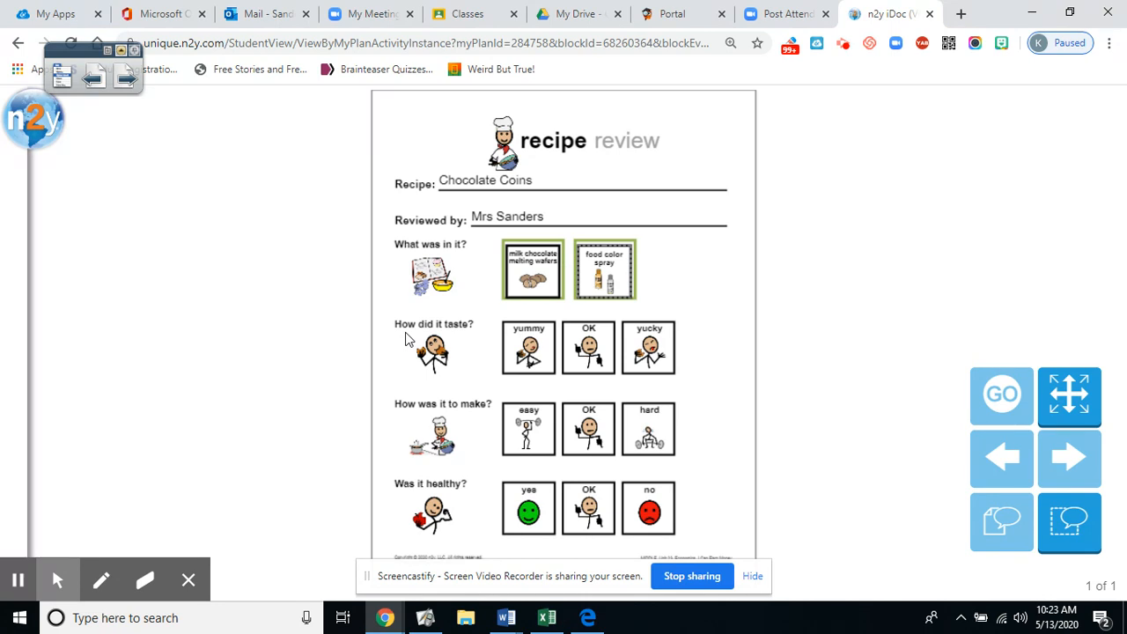
mouse_move(467, 339)
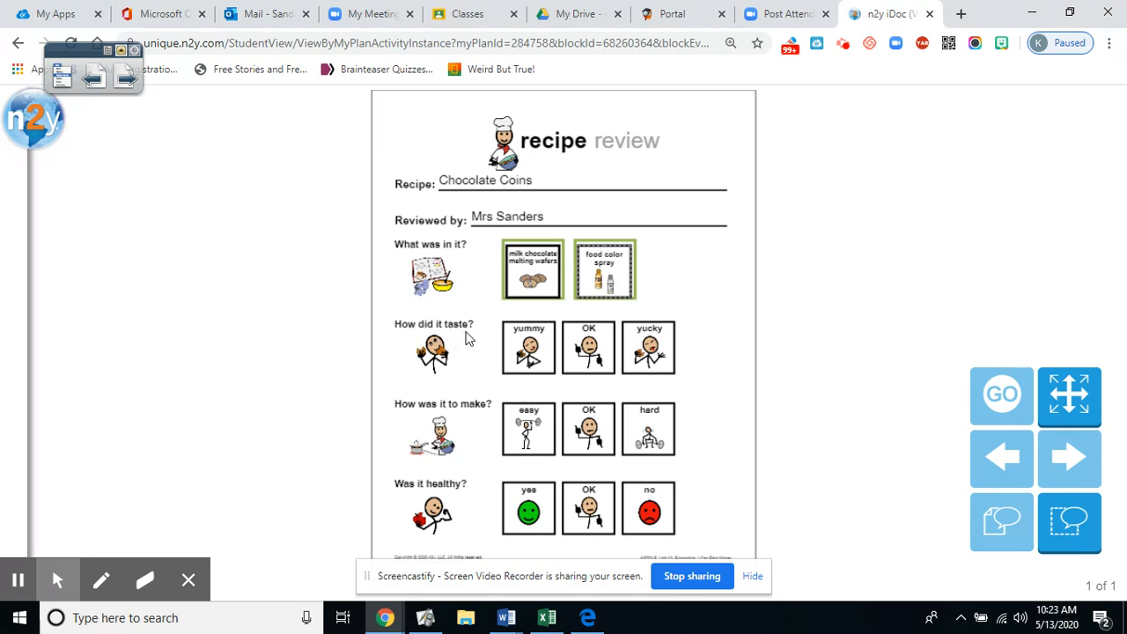
mouse_move(532, 360)
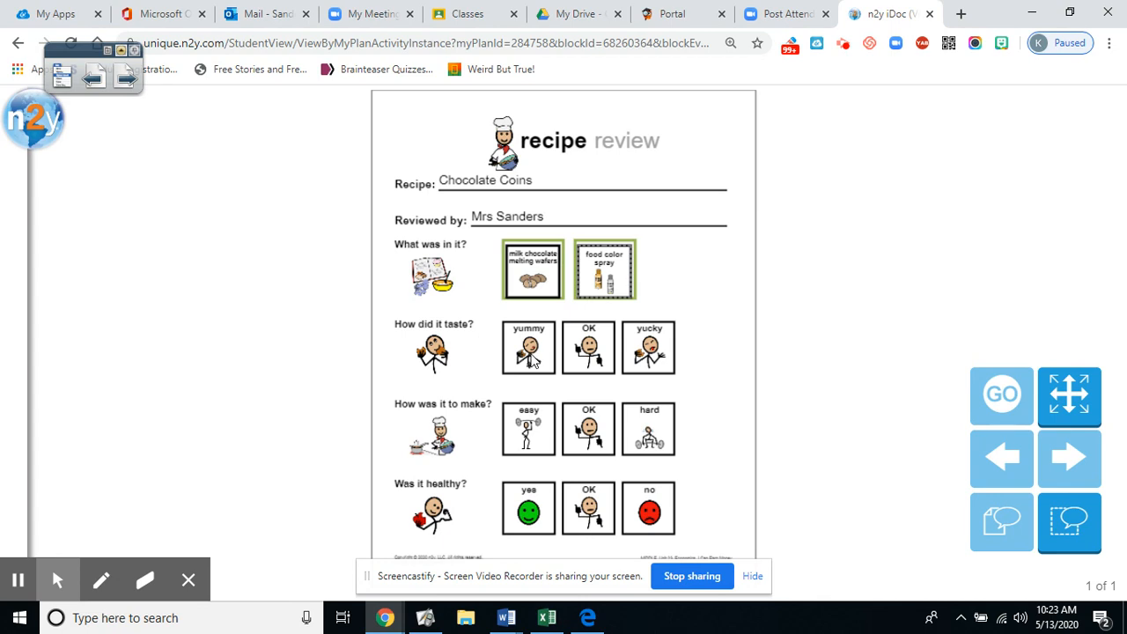
mouse_move(593, 371)
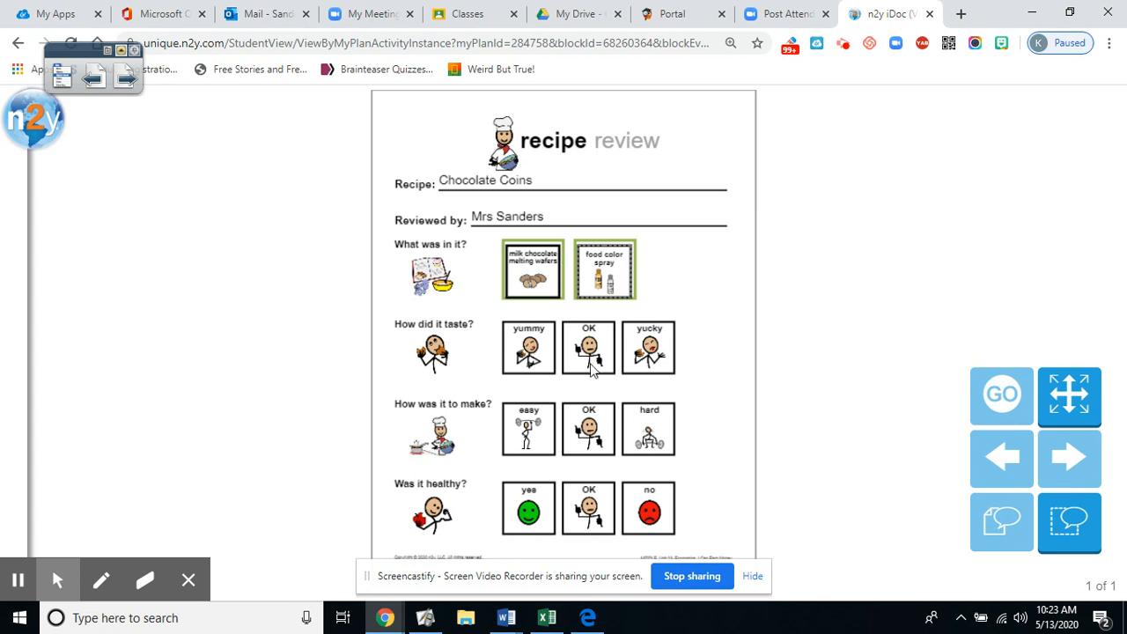
mouse_move(664, 371)
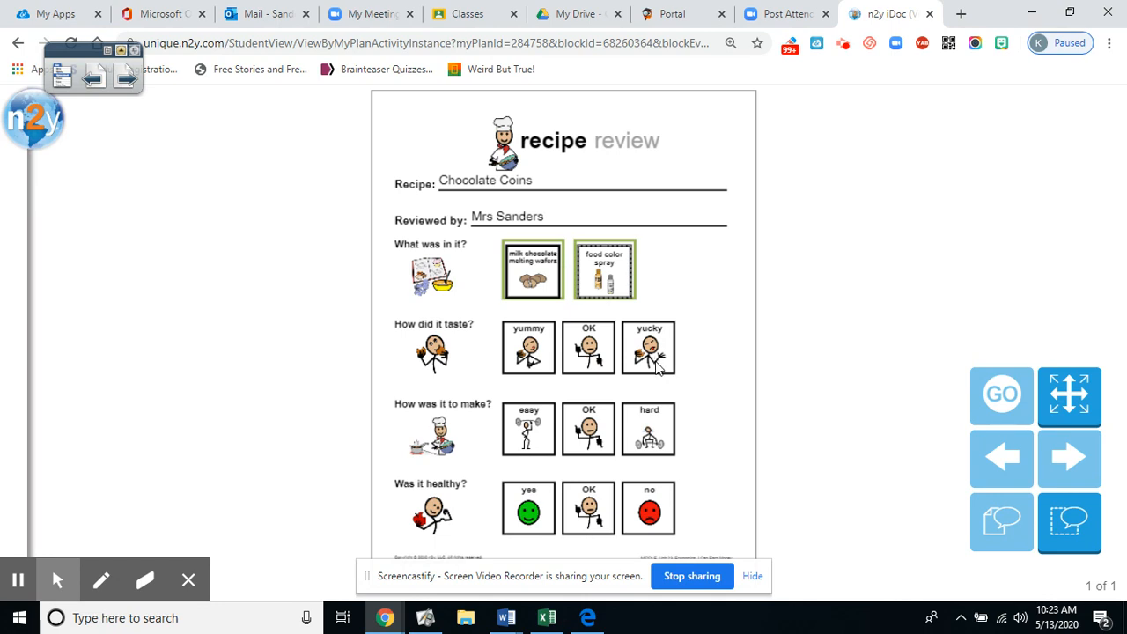
Select the yummy box for 'How did it taste?'.
click(528, 348)
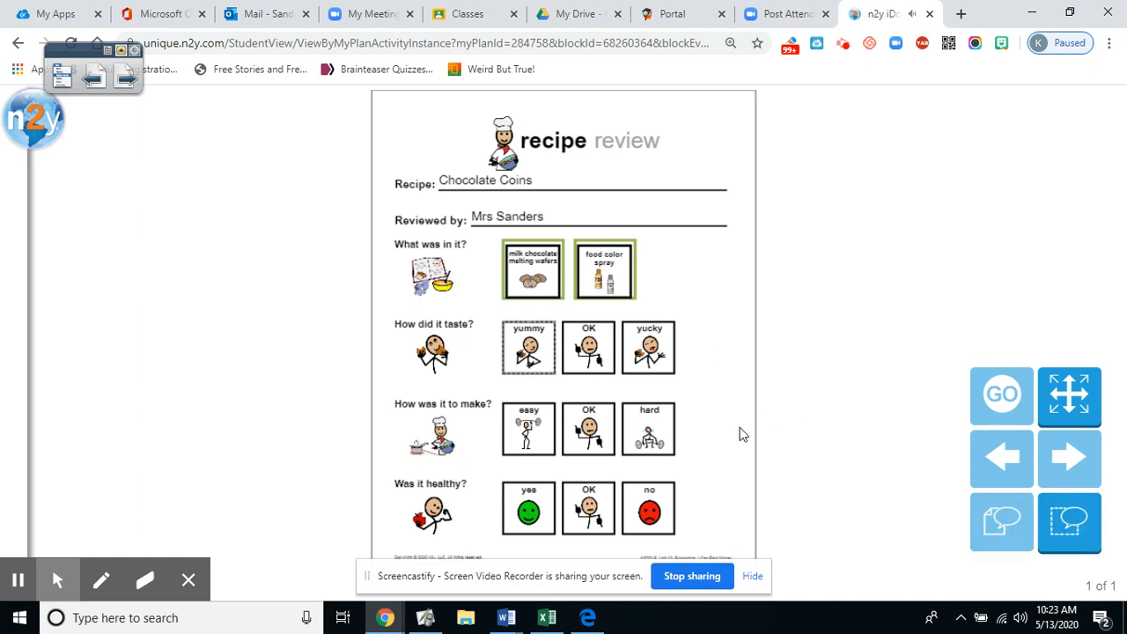
mouse_move(846, 376)
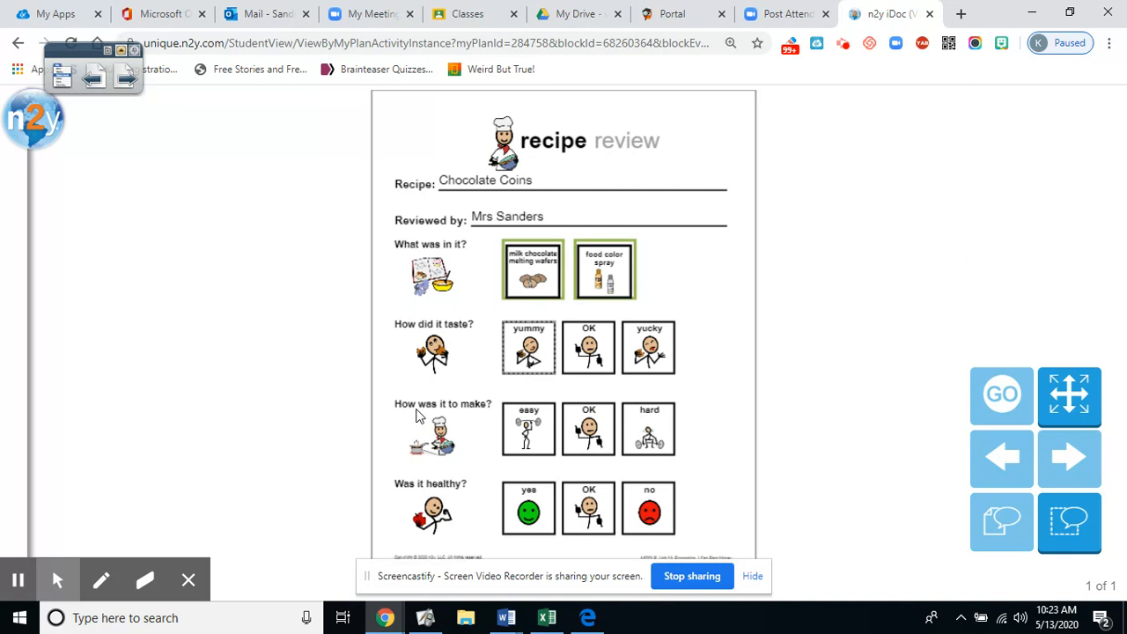
mouse_move(531, 432)
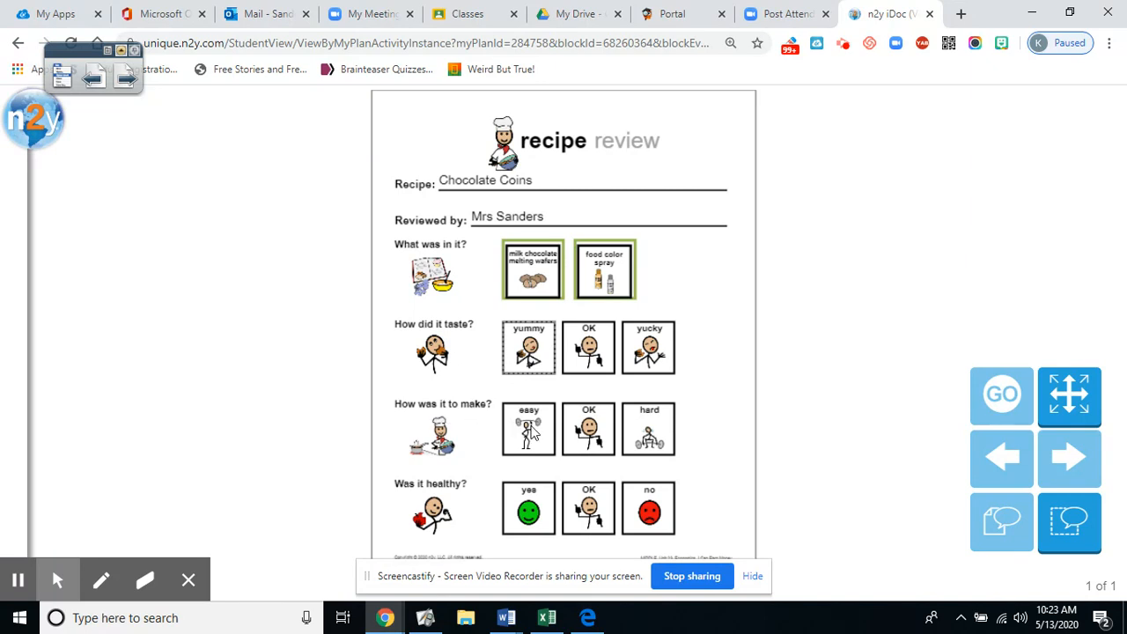
mouse_move(630, 427)
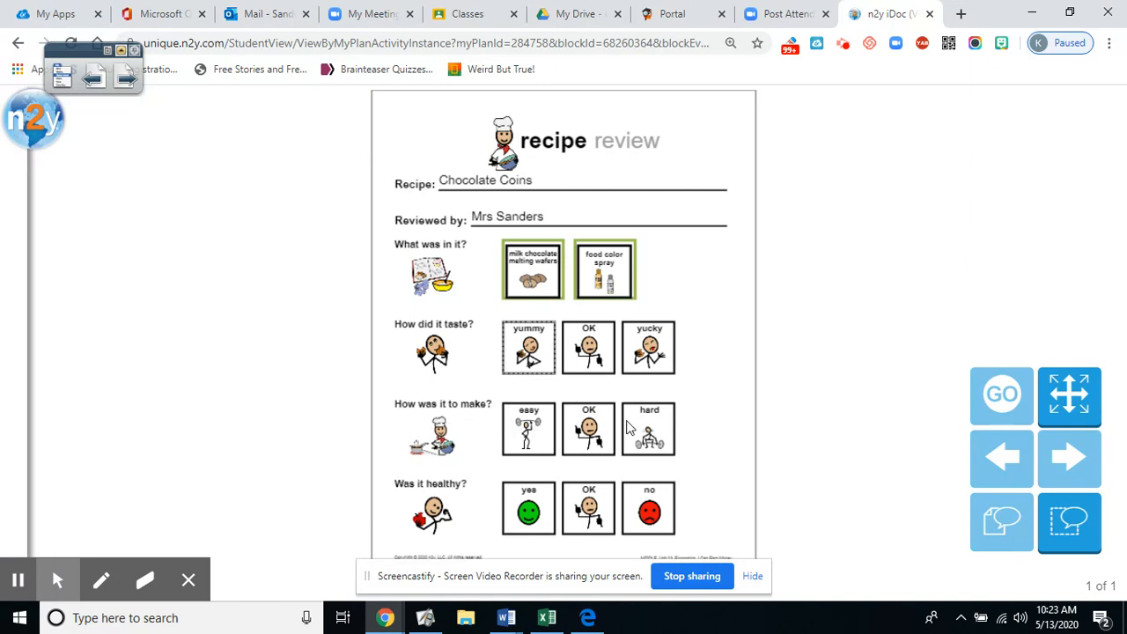
mouse_move(662, 428)
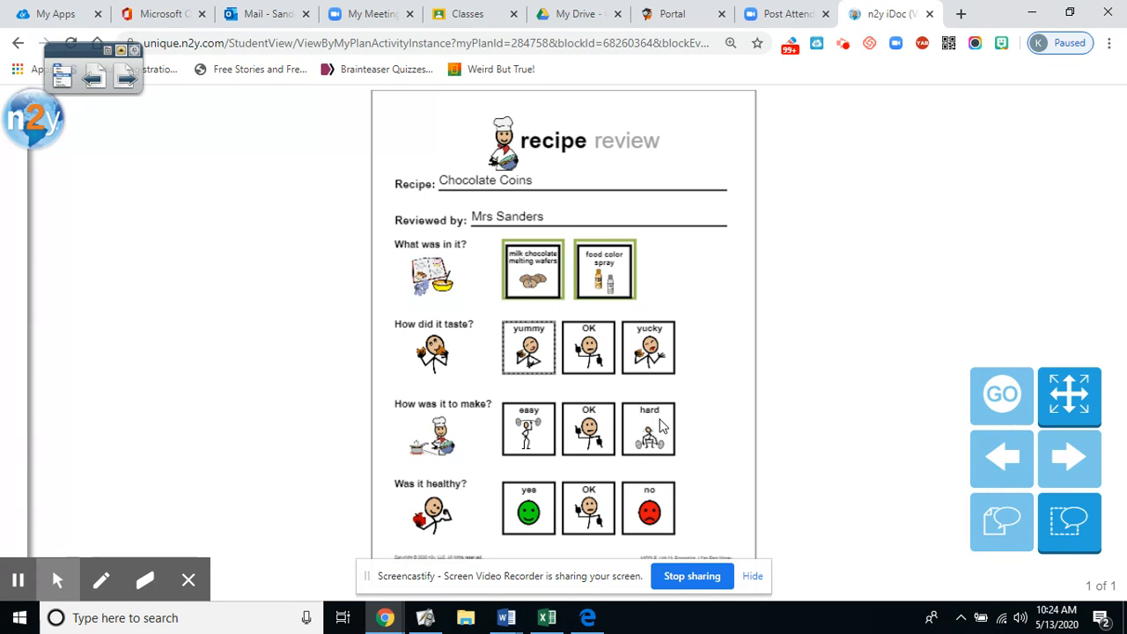
mouse_move(528, 436)
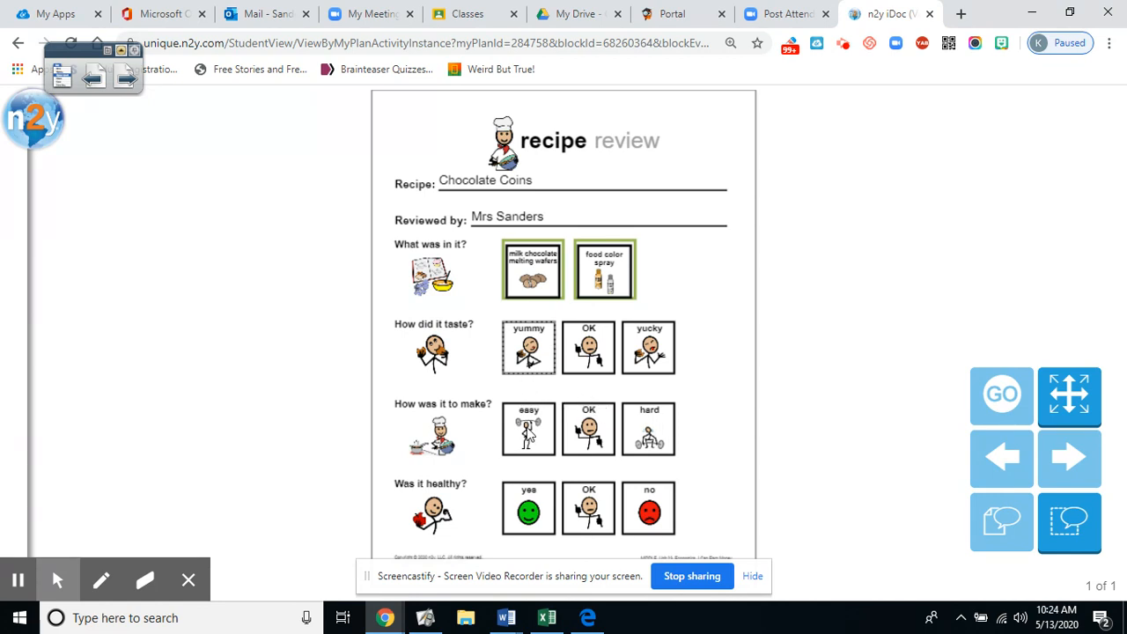
Select the easy symbol for 'How was it to make?'.
click(528, 429)
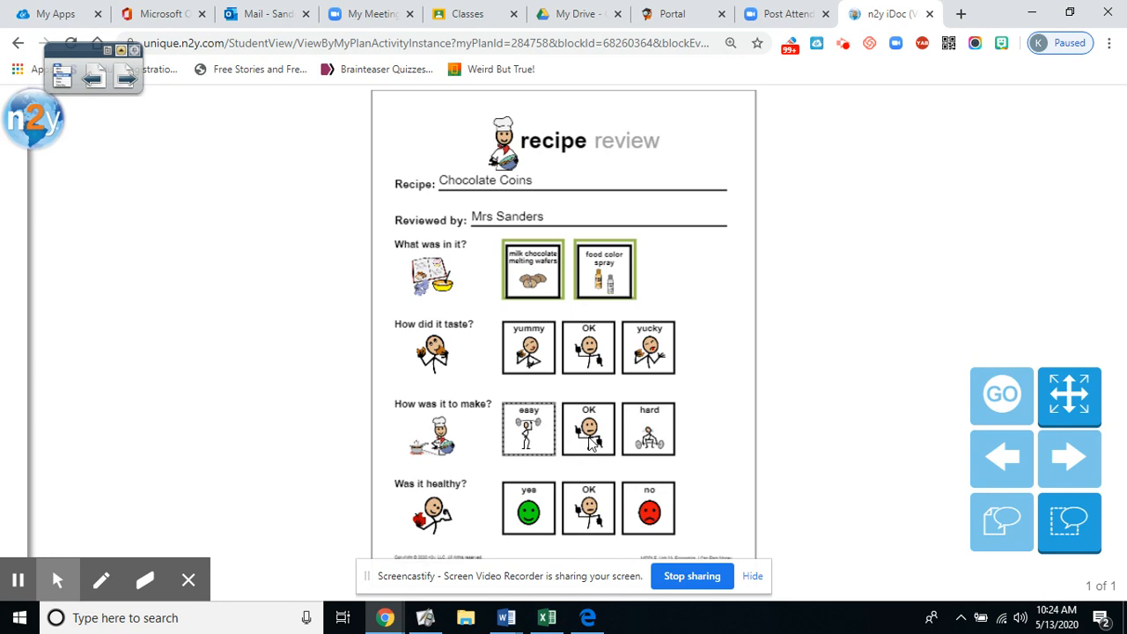
mouse_move(408, 493)
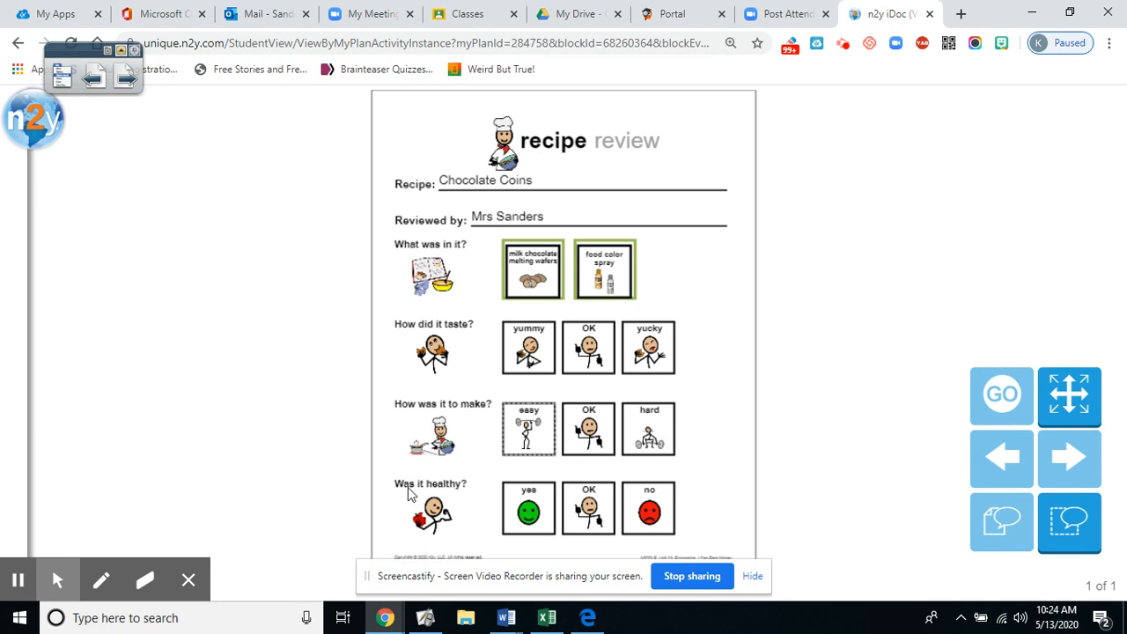
mouse_move(440, 402)
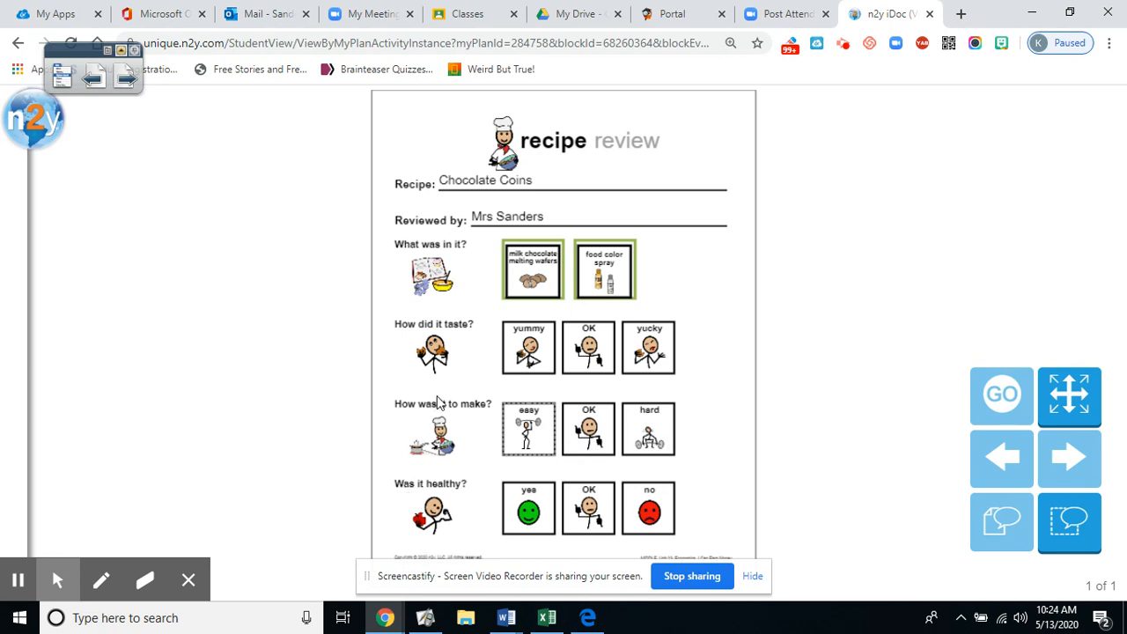
mouse_move(431, 495)
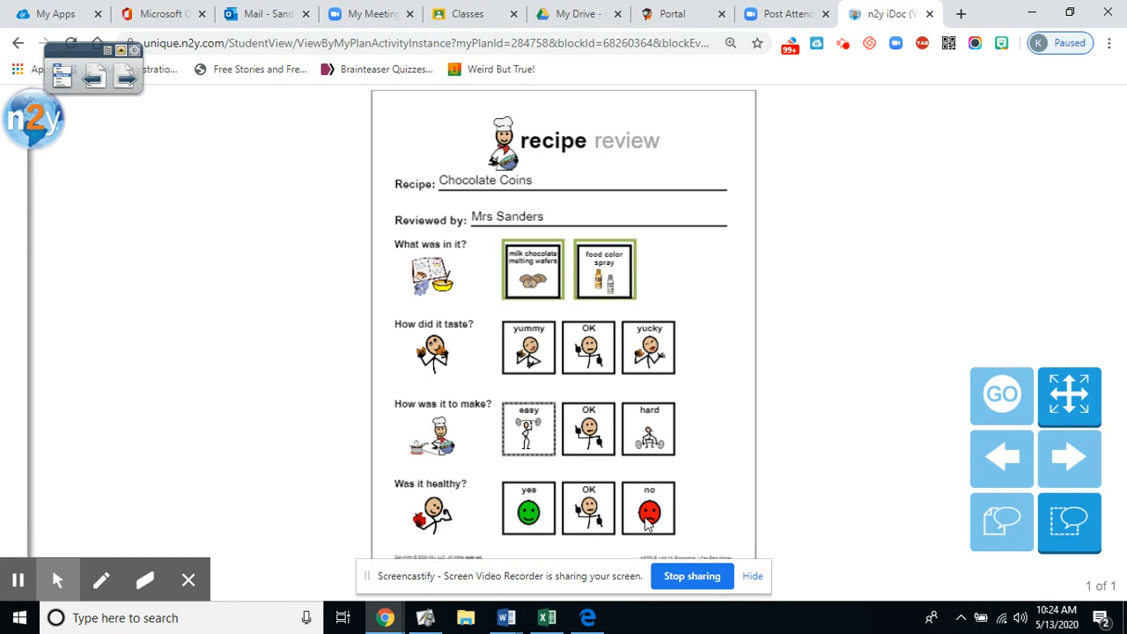
mouse_move(698, 513)
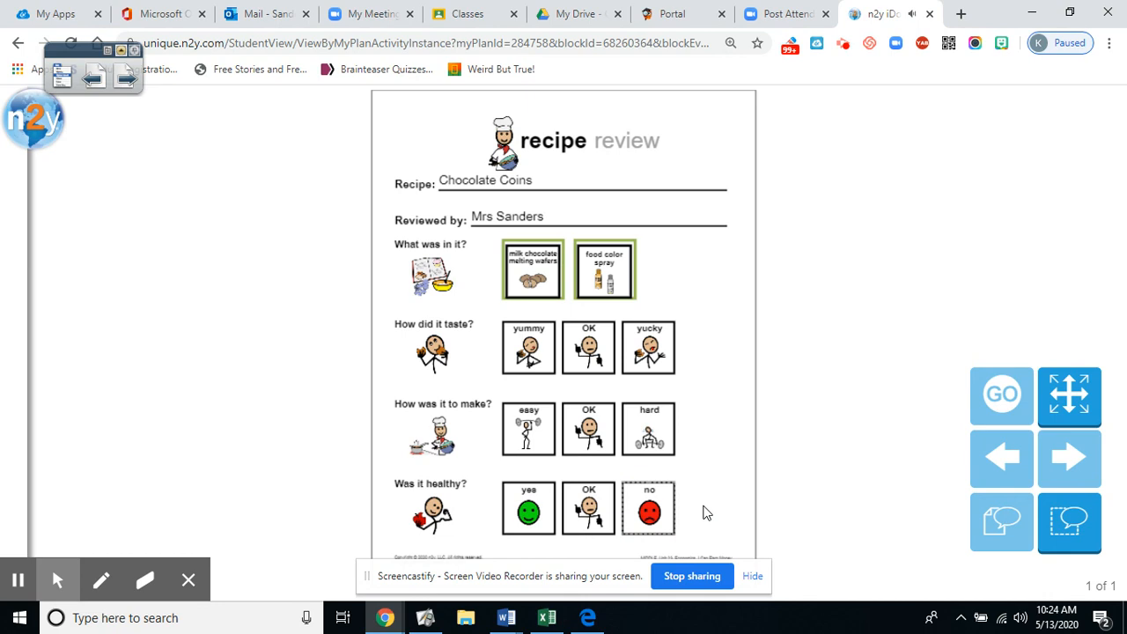
mouse_move(712, 499)
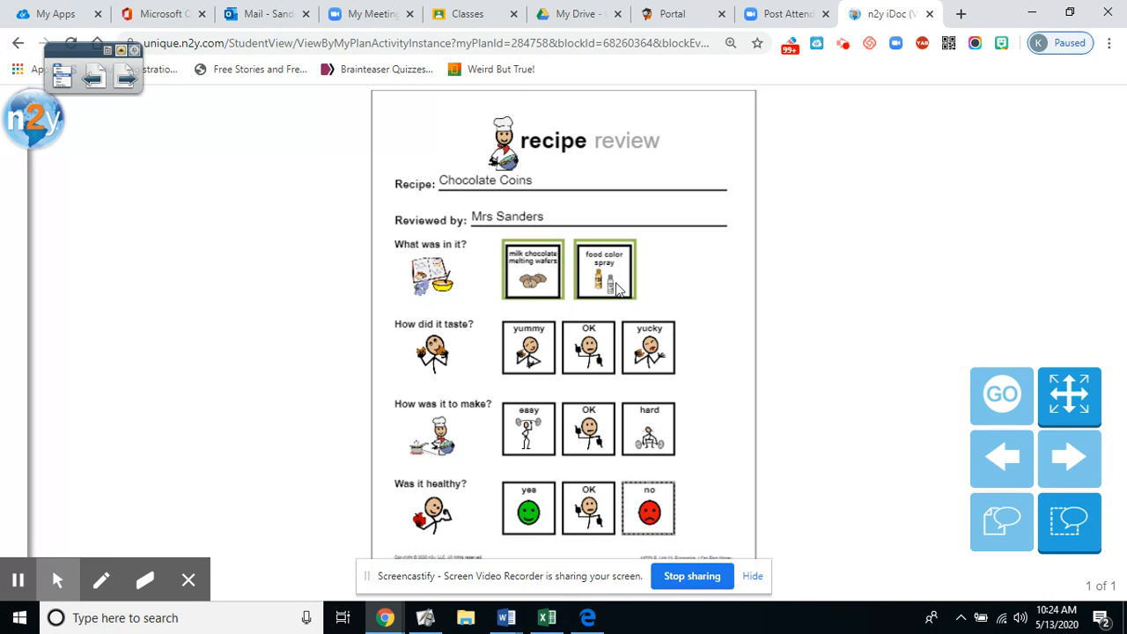
mouse_move(721, 342)
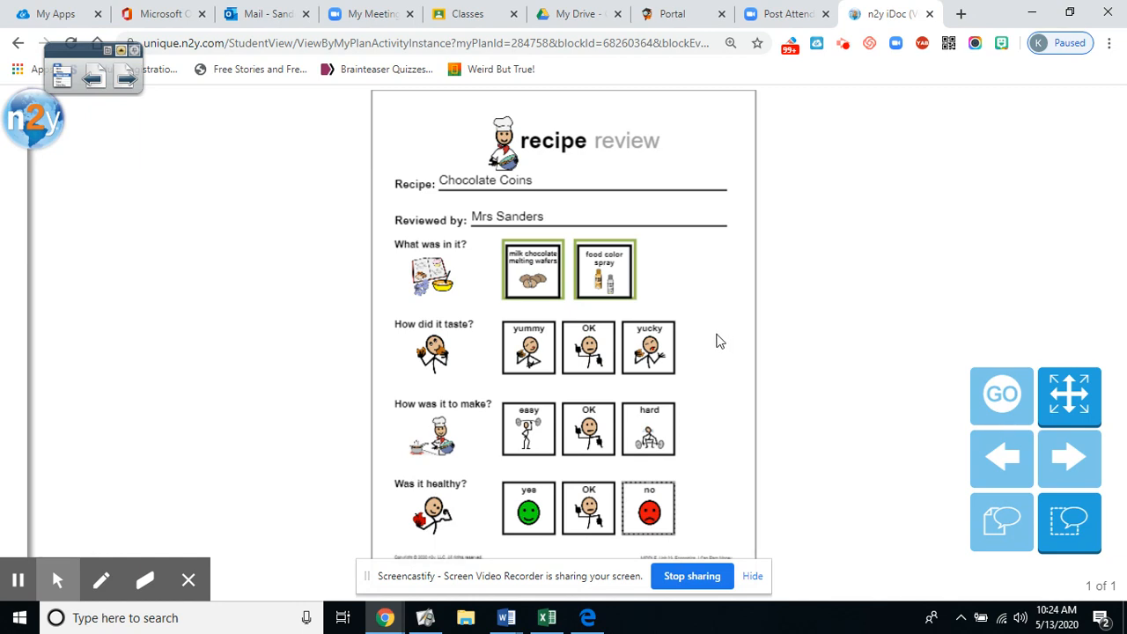
mouse_move(716, 347)
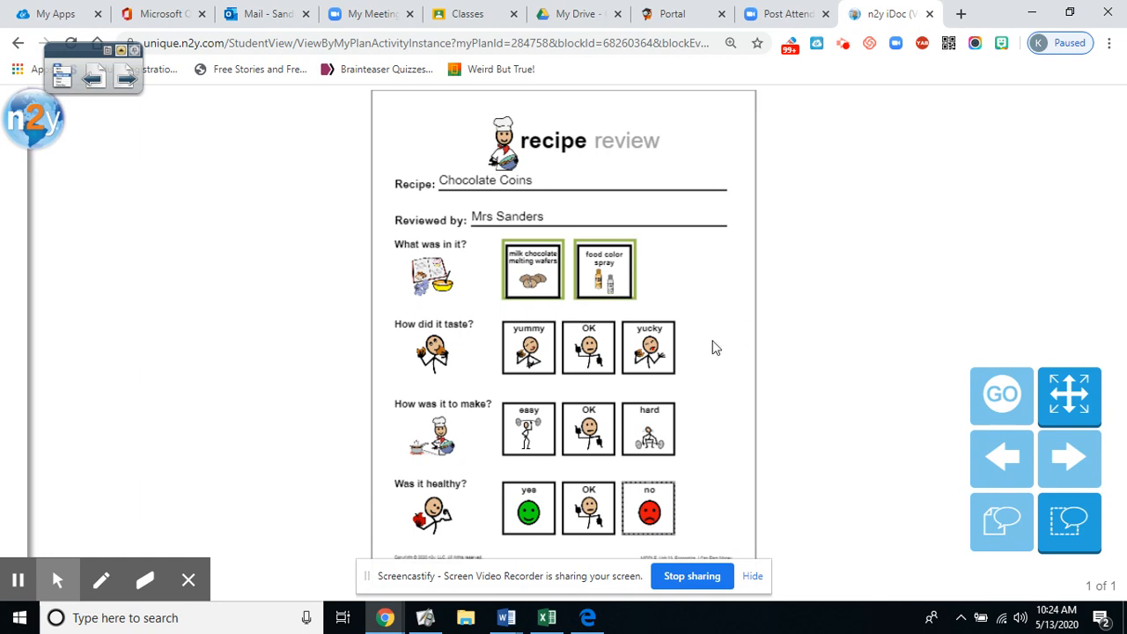
mouse_move(767, 352)
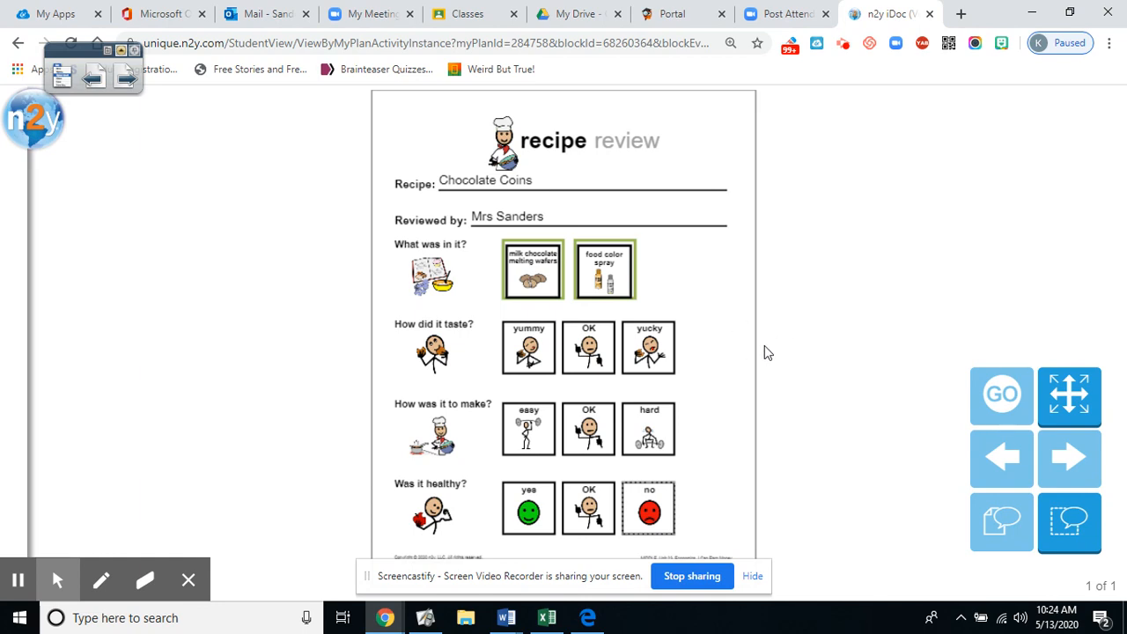
mouse_move(745, 381)
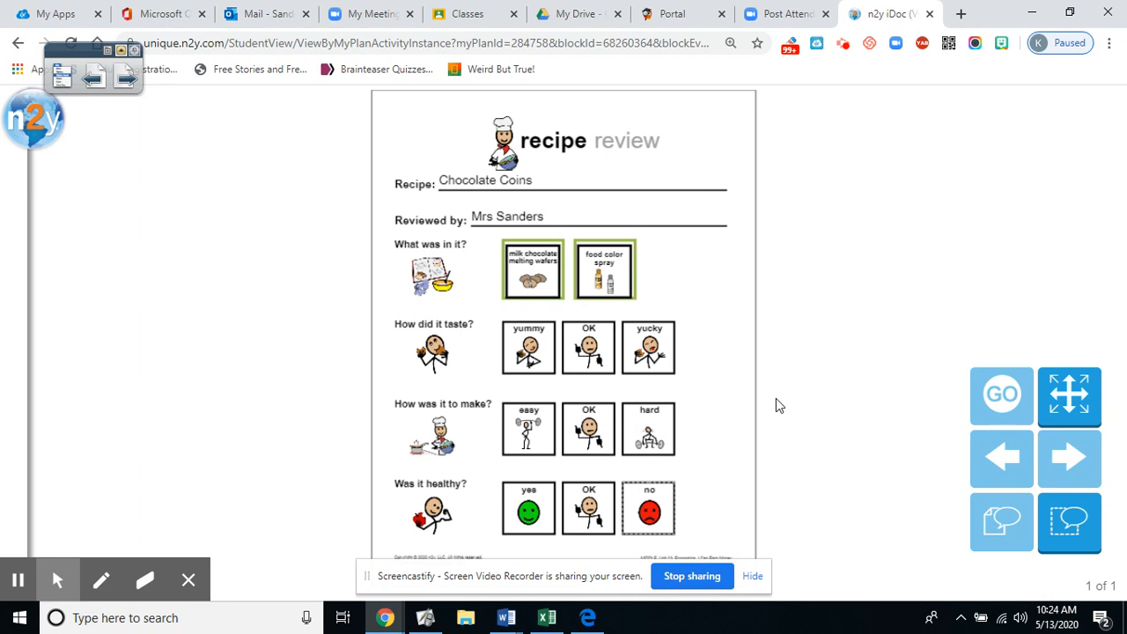
mouse_move(758, 407)
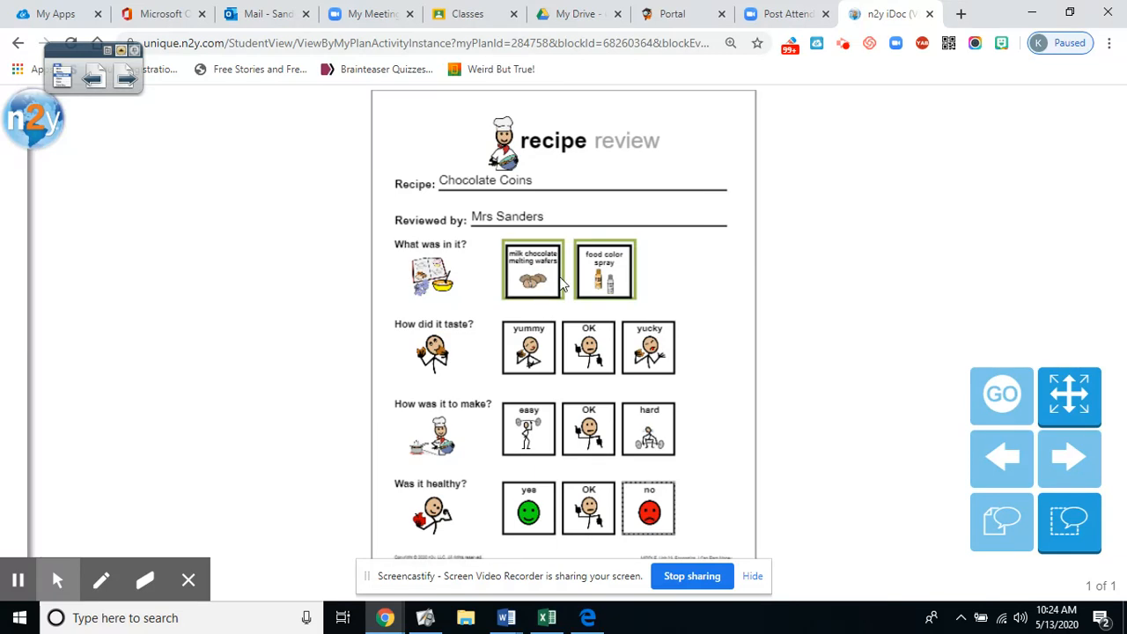
mouse_move(806, 364)
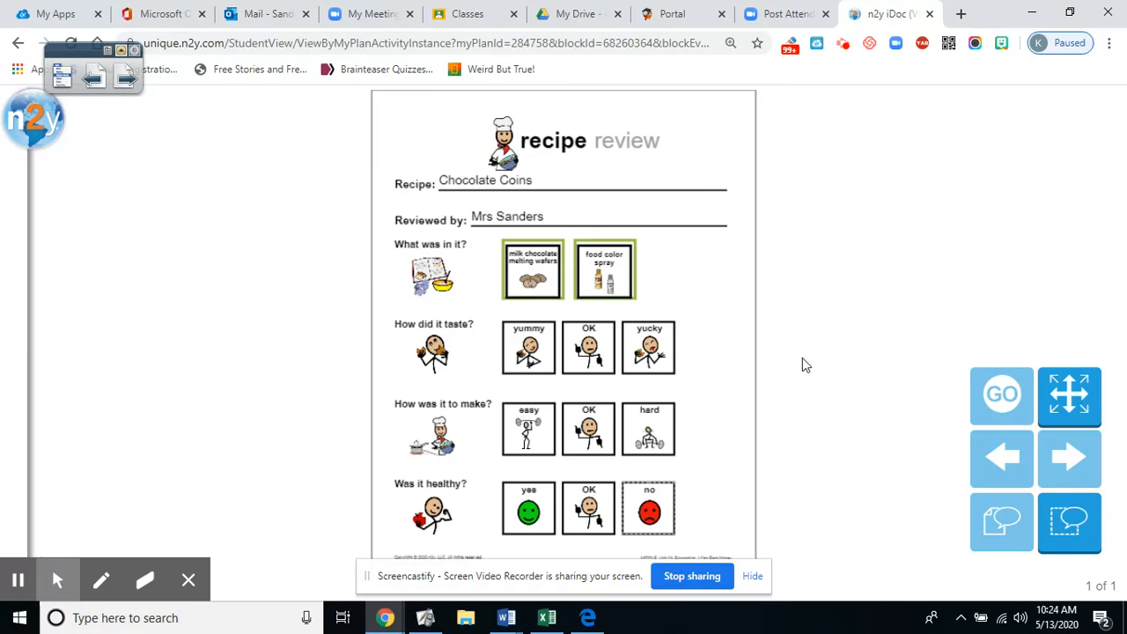
mouse_move(802, 368)
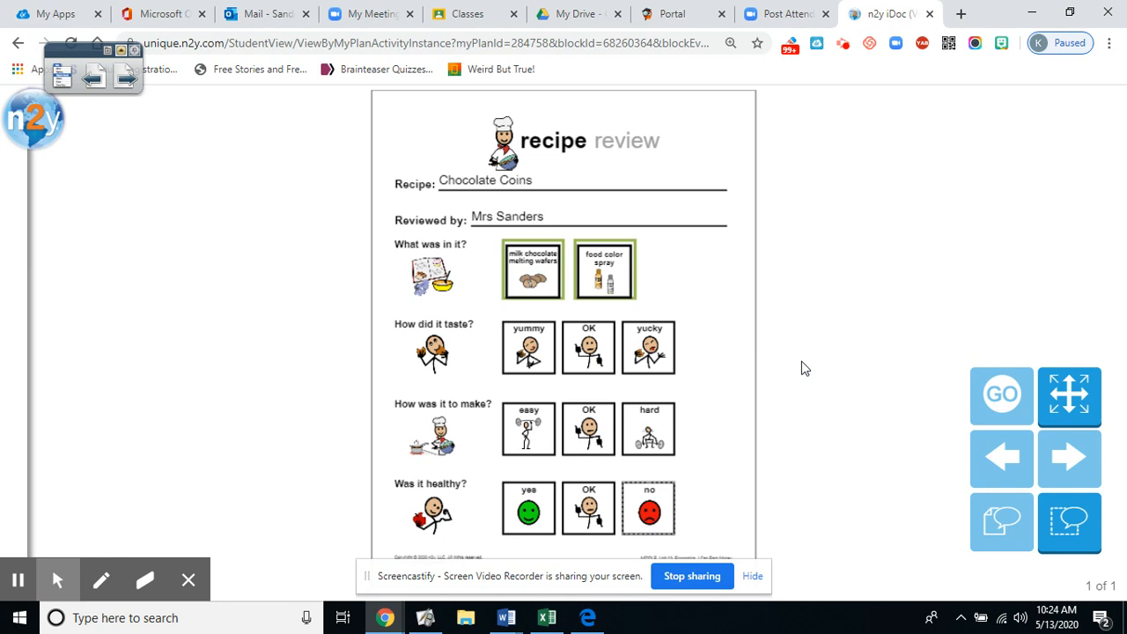
mouse_move(801, 378)
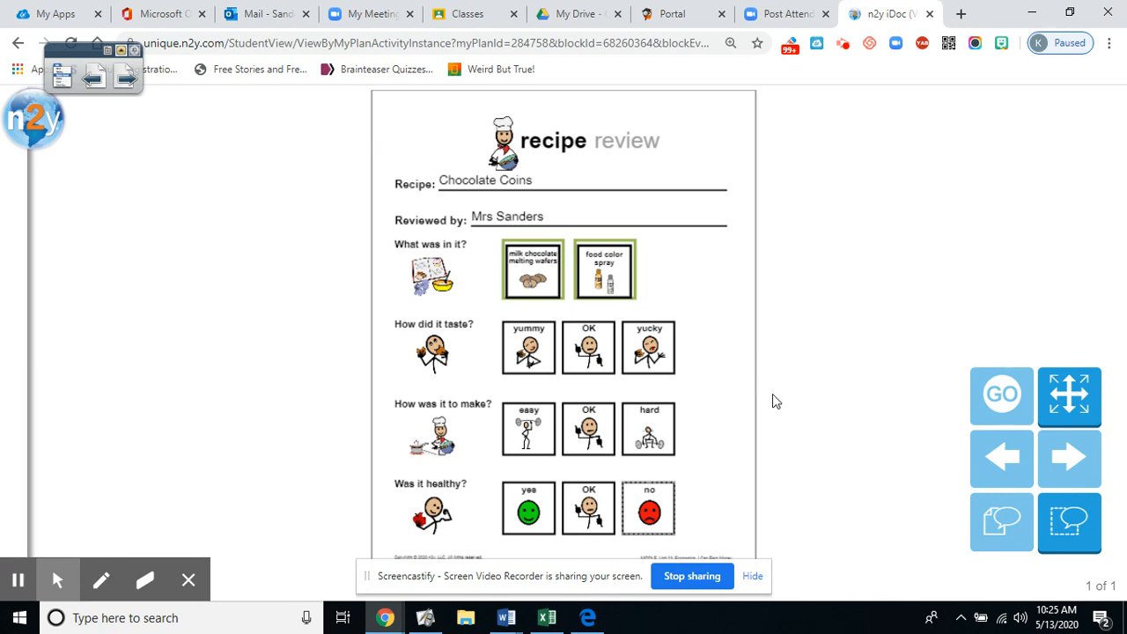
mouse_move(469, 344)
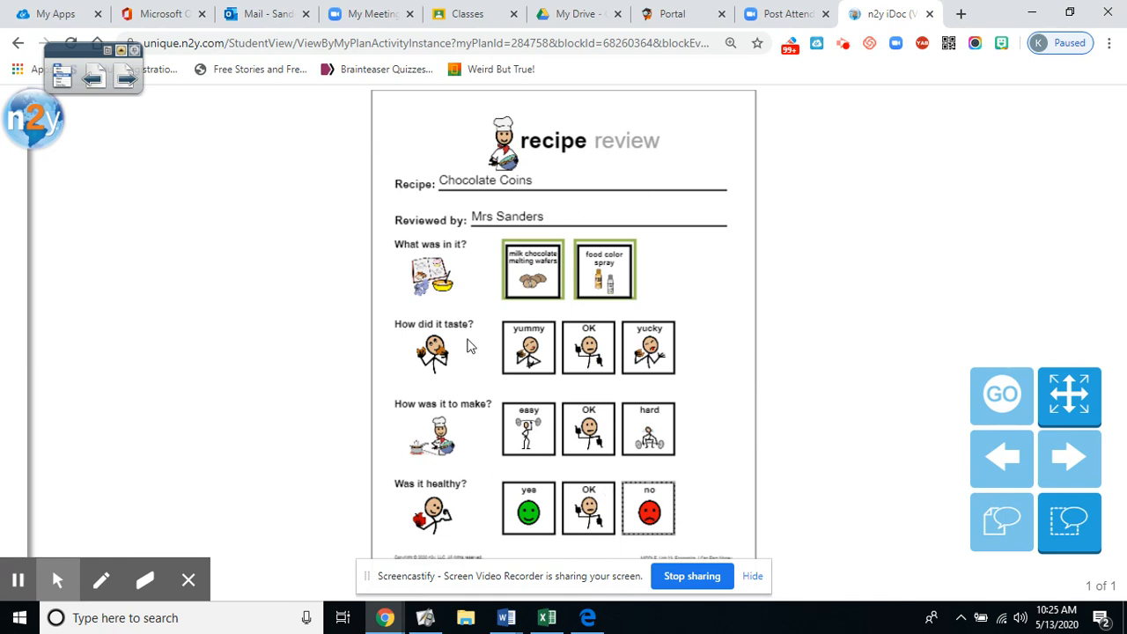
mouse_move(810, 386)
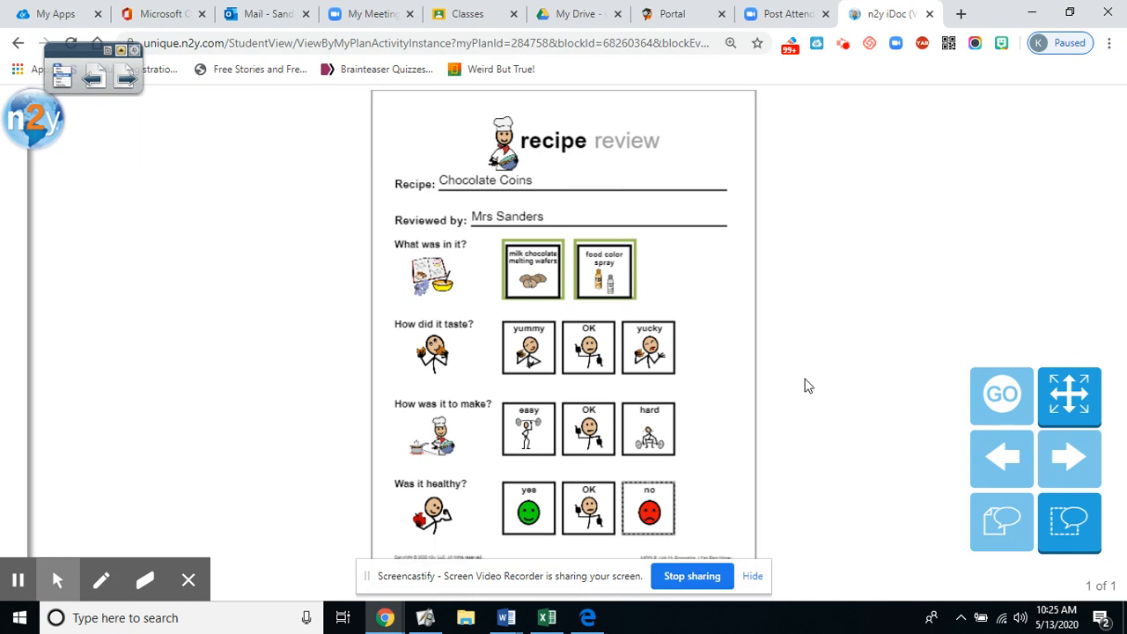
mouse_move(729, 398)
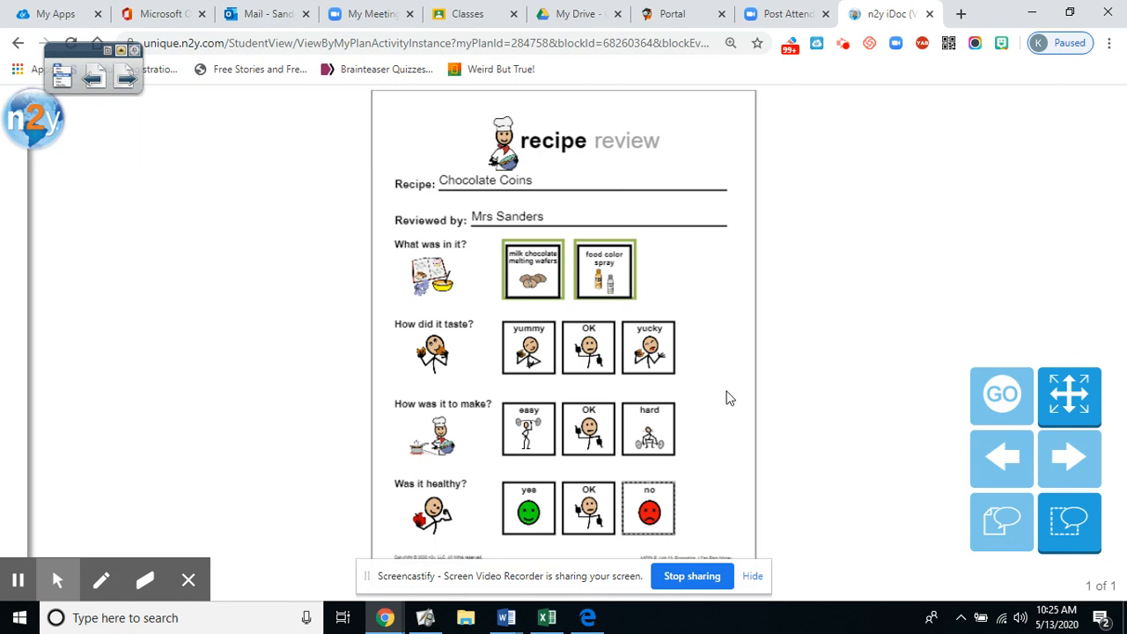